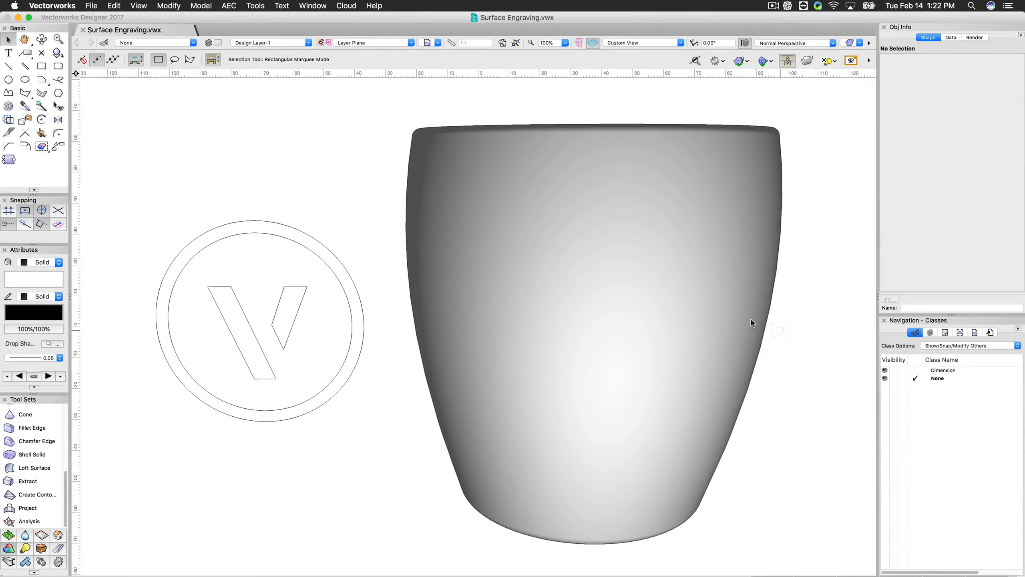
Switch to the Flyover tool to orbit around the mug.
left_click(286, 314)
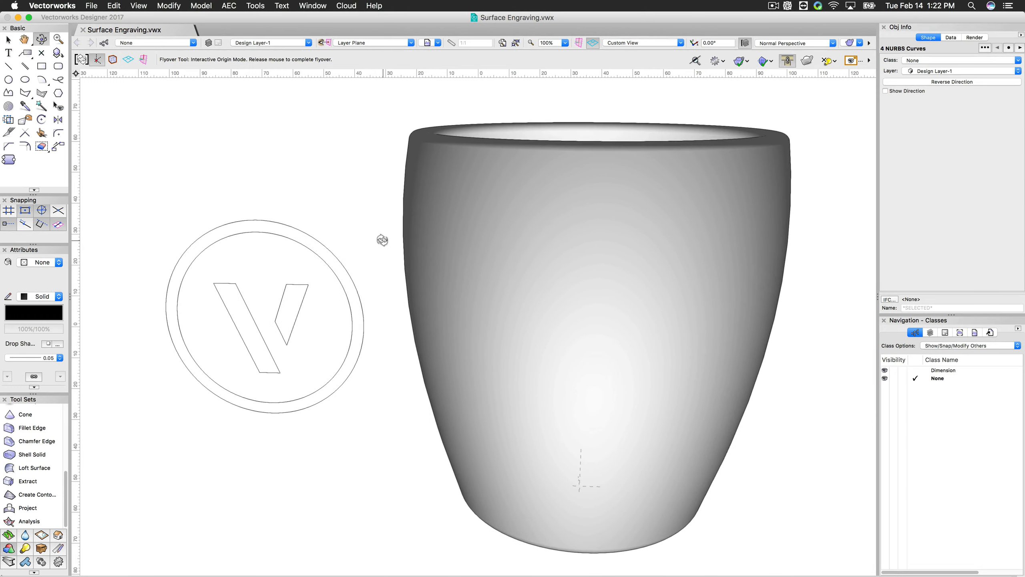
left_click(10, 38)
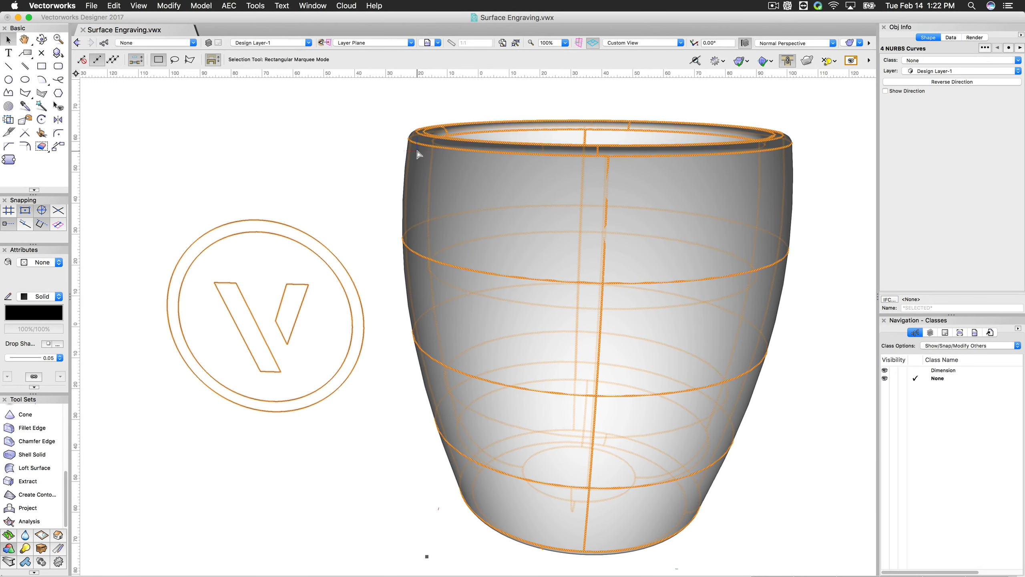
mouse_move(466, 489)
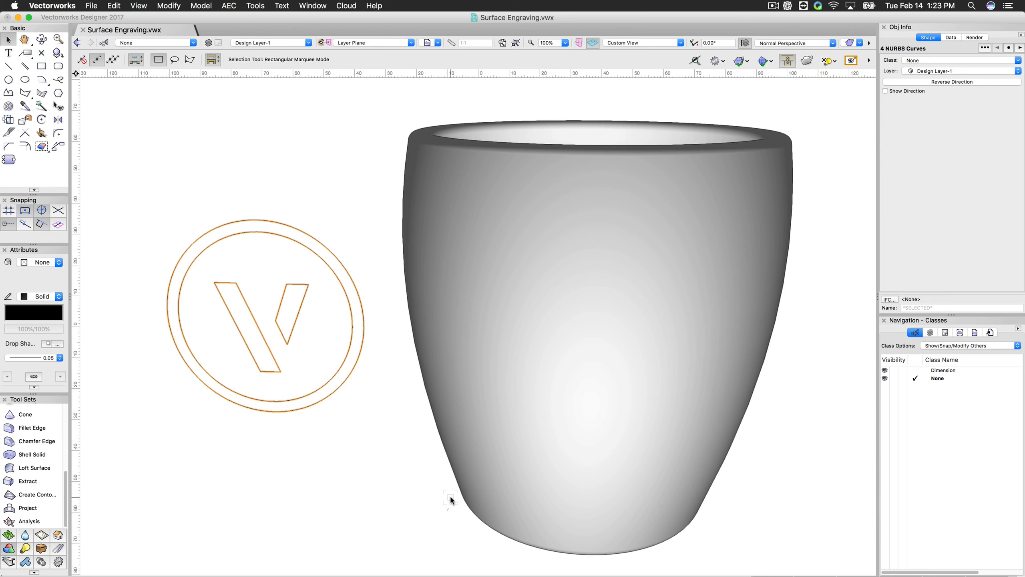
left_click(617, 311)
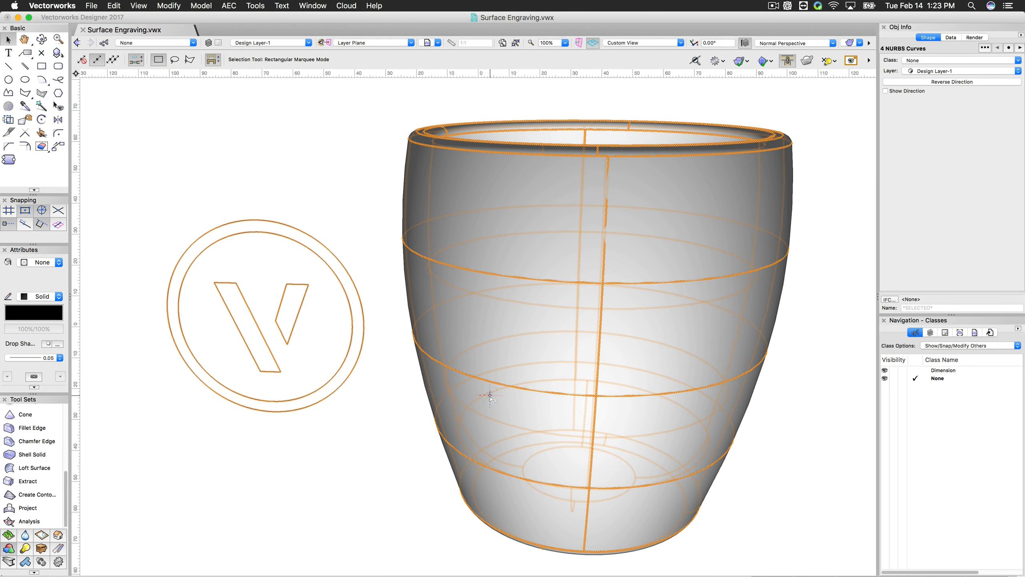
left_click(379, 434)
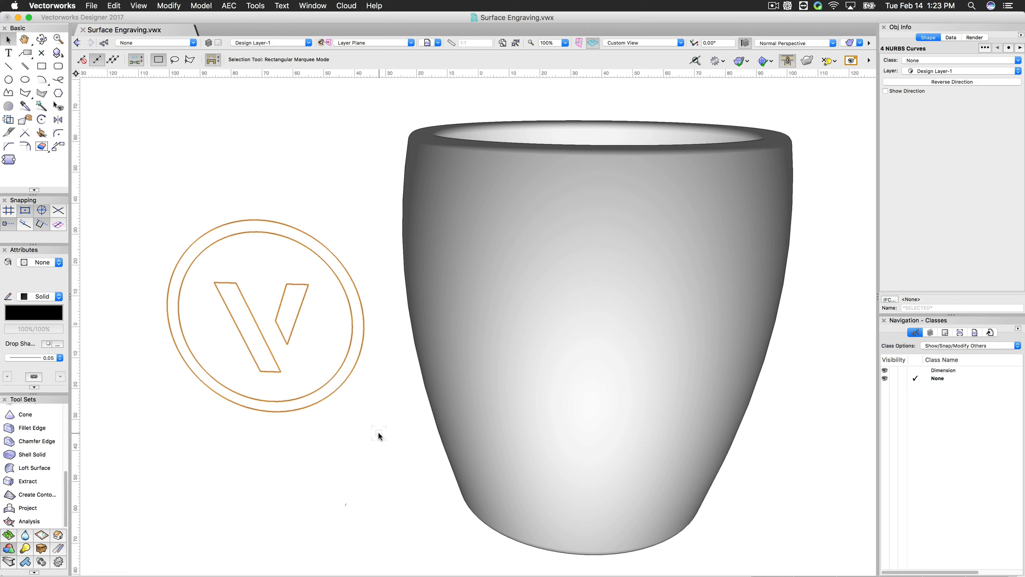
mouse_move(364, 242)
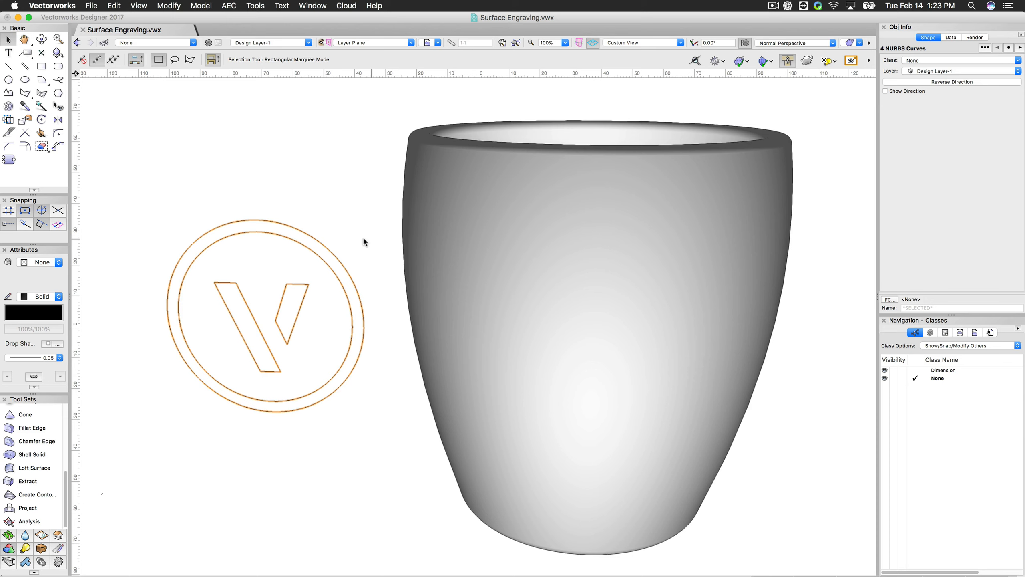
mouse_move(282, 433)
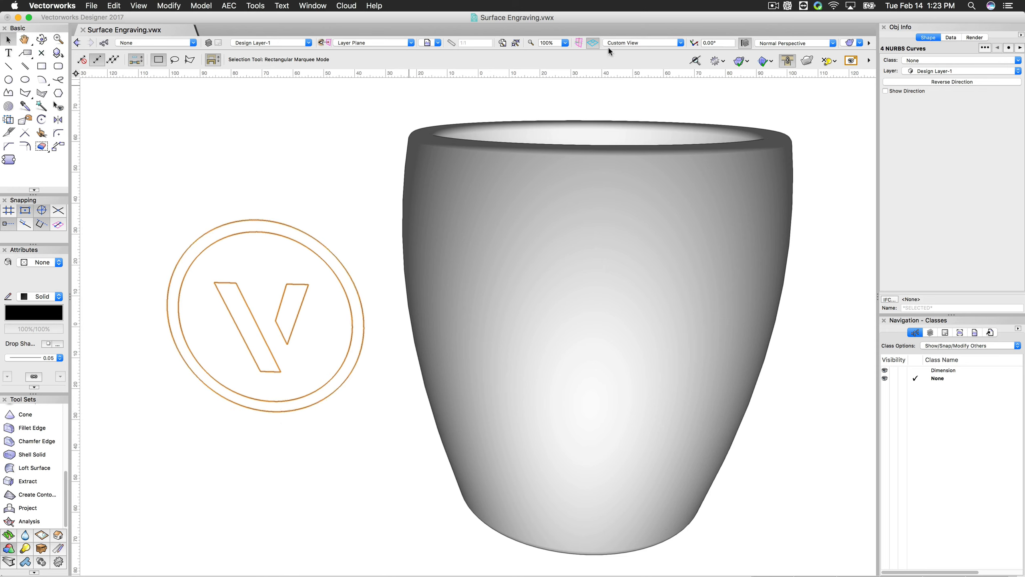
Select the logo group and switch to the Top/Plan standard view.
left_click(268, 320)
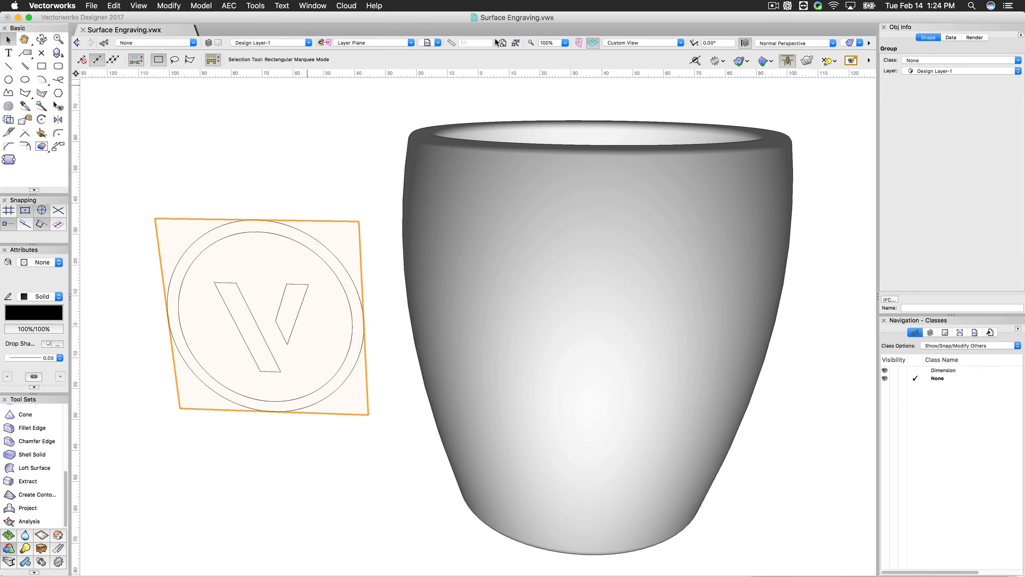
left_click(641, 42)
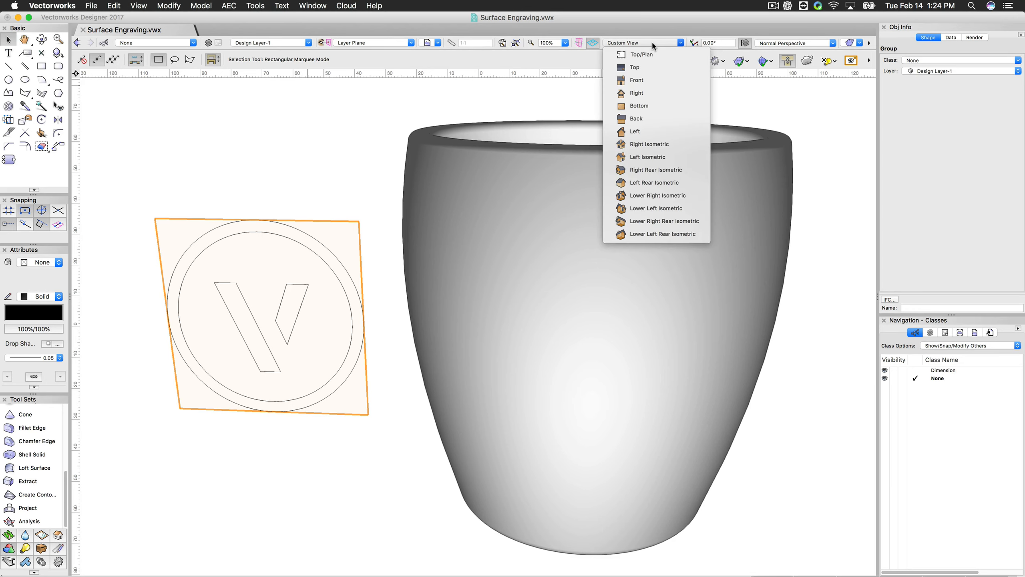
left_click(642, 55)
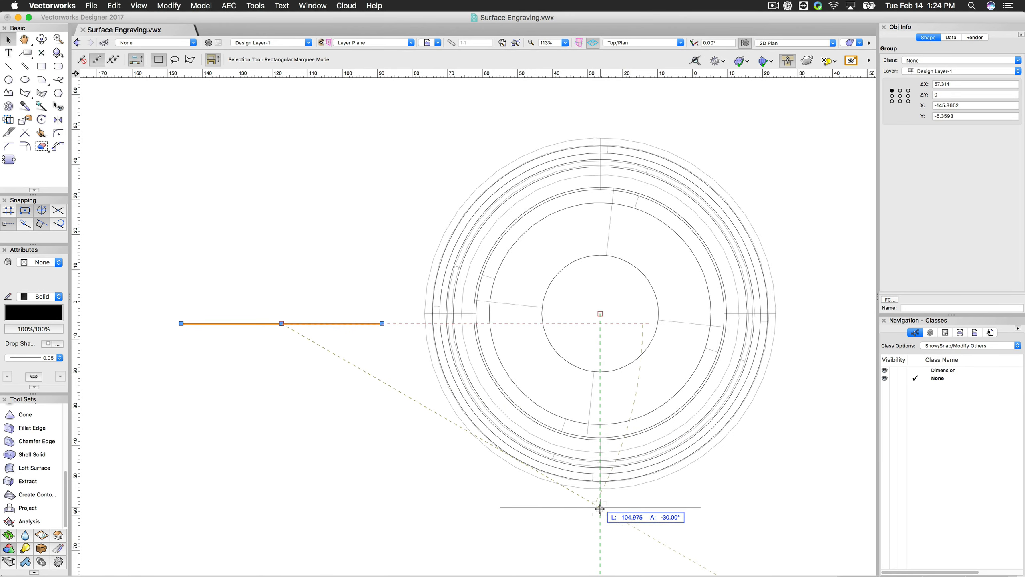
Centre the logo group in front of the mug and switch to the Front view.
left_click(640, 42)
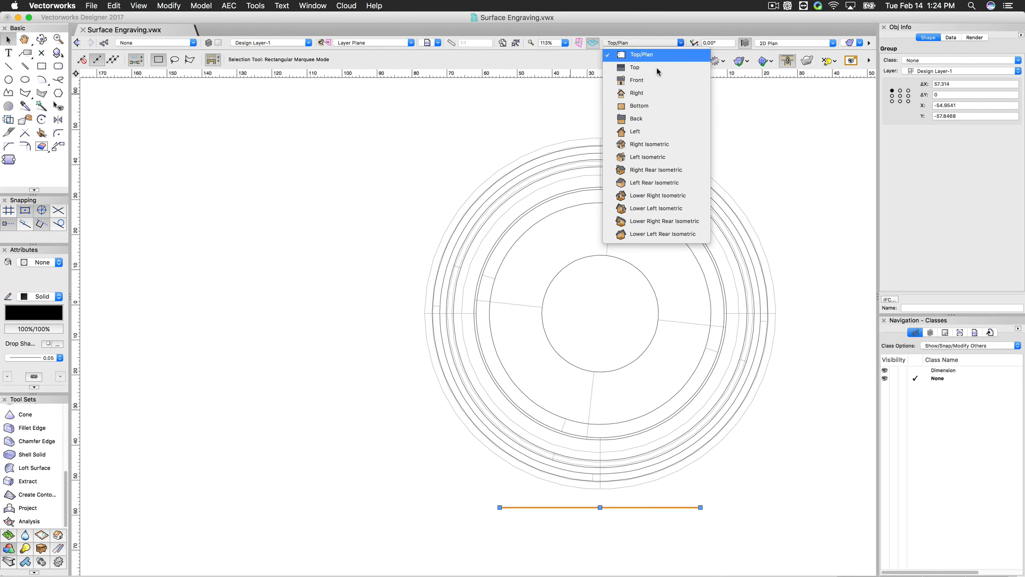
left_click(636, 80)
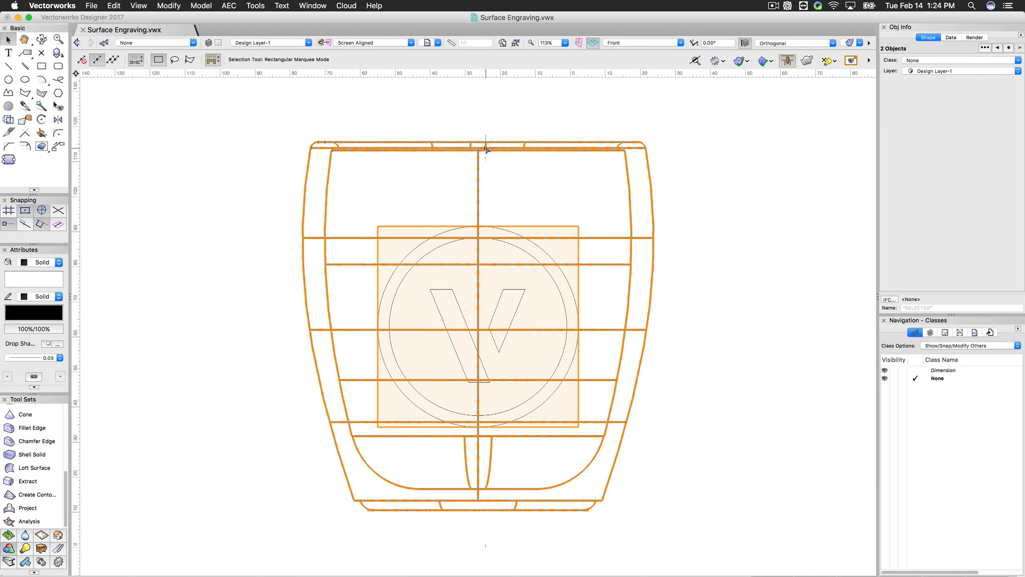
right_click(485, 150)
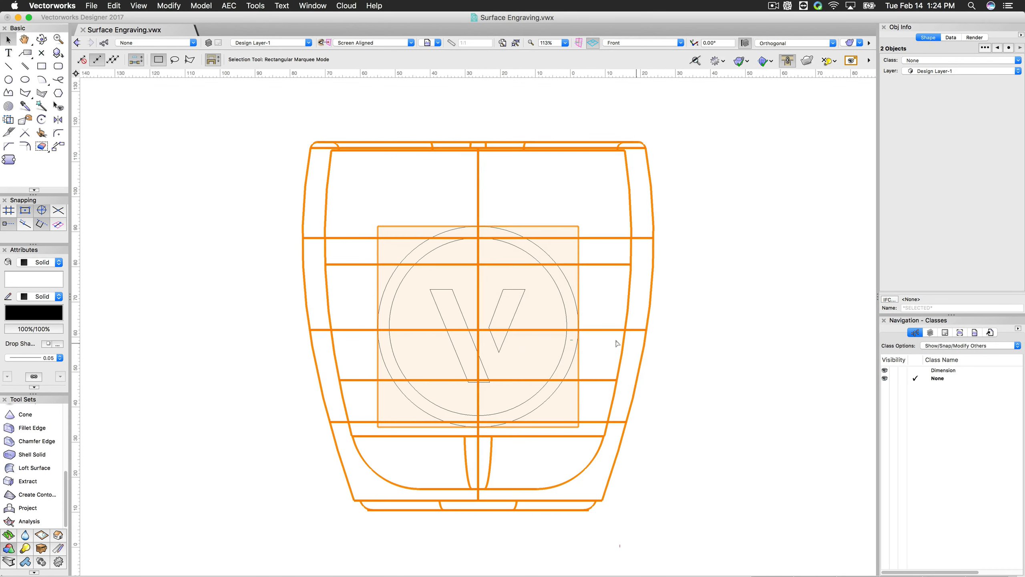
right_click(617, 343)
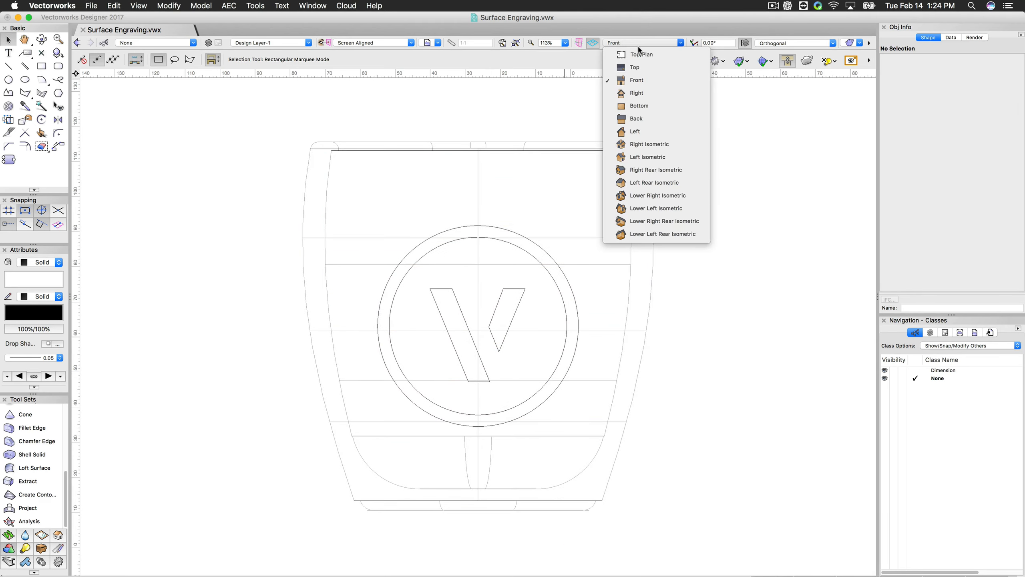
left_click(641, 54)
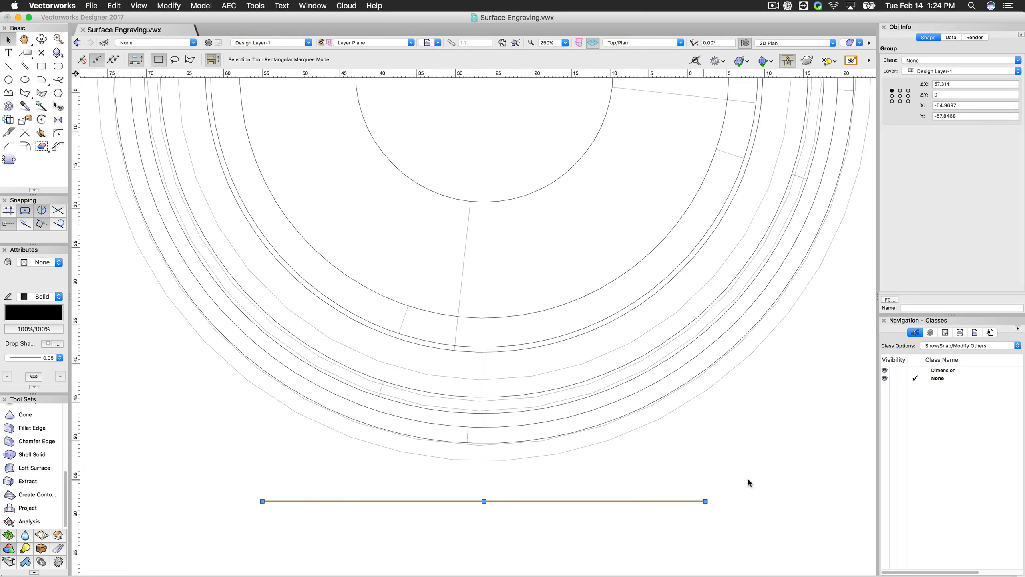
mouse_move(486, 471)
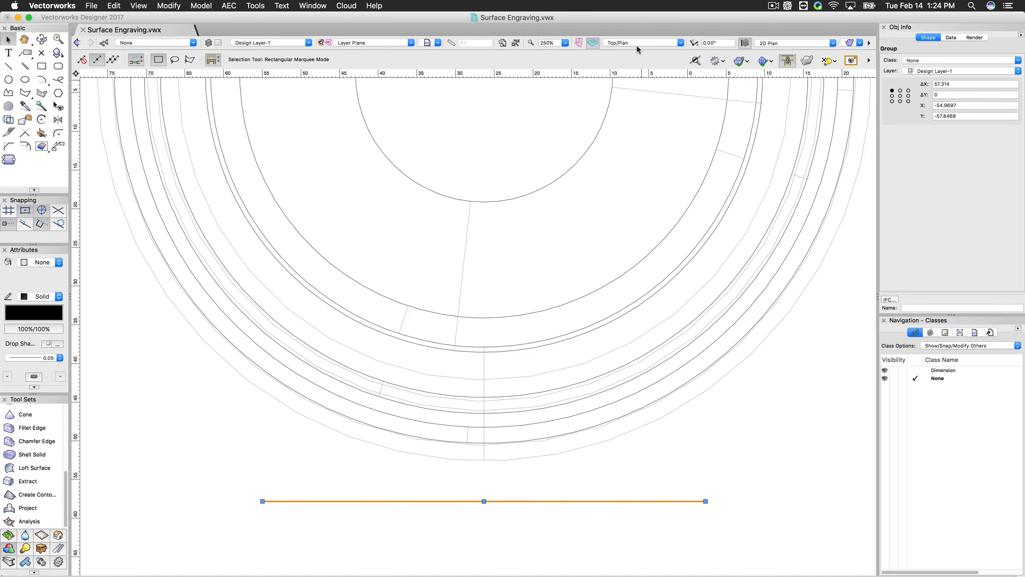
left_click(643, 43)
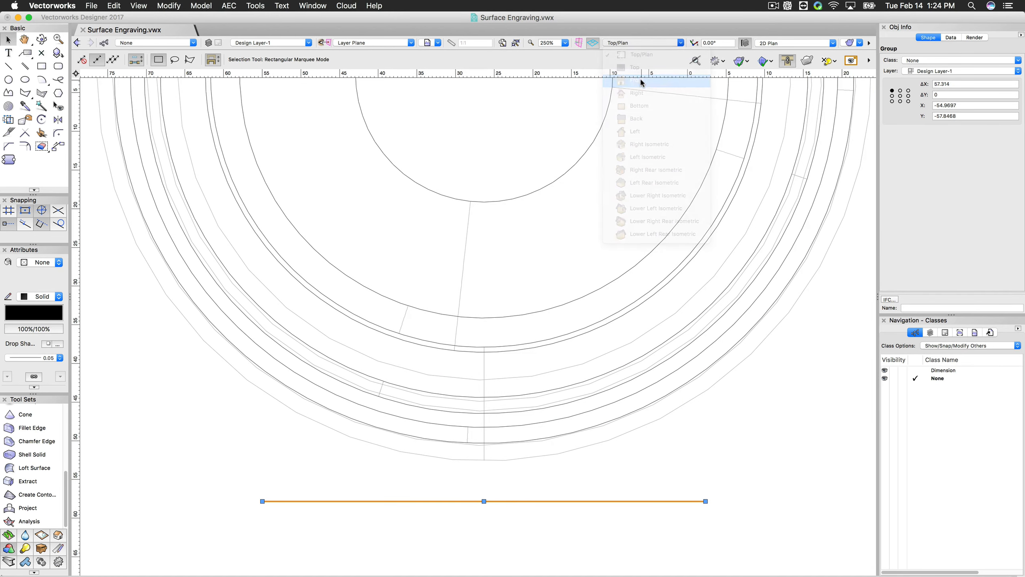
left_click(636, 80)
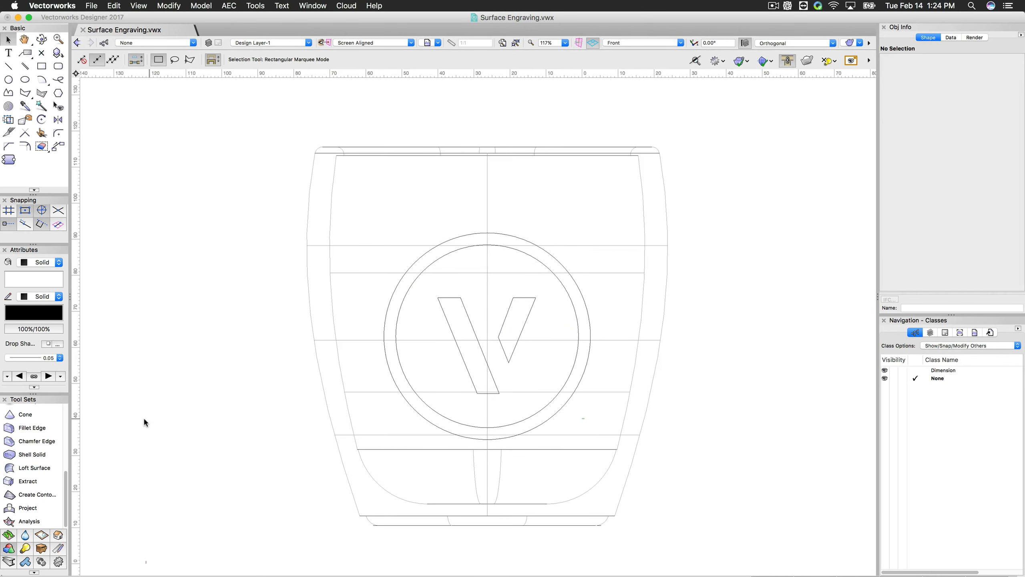
Set the Project tool to profile-onto-surface mode and pick the logo's outer circle.
left_click(28, 508)
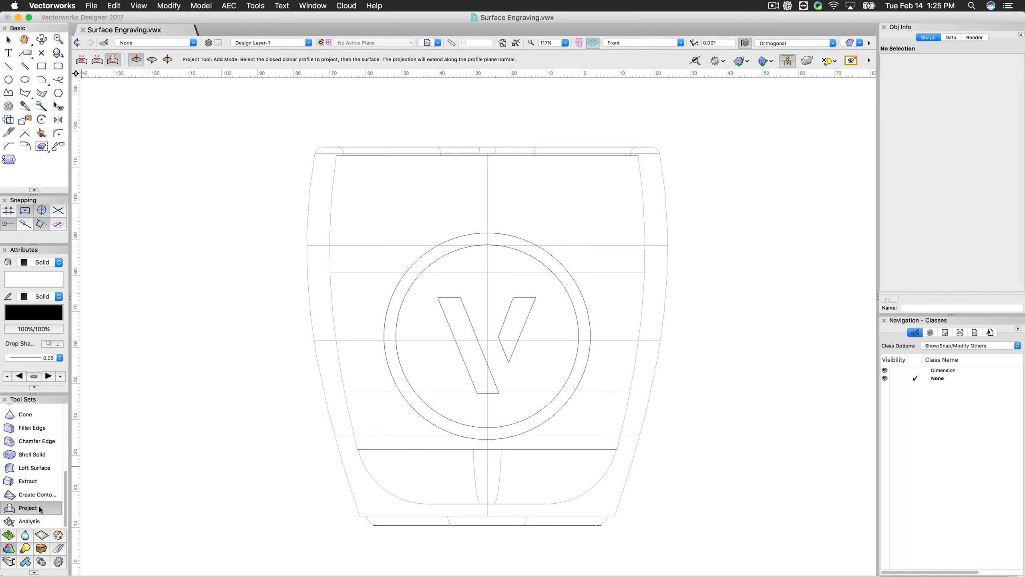
mouse_move(113, 60)
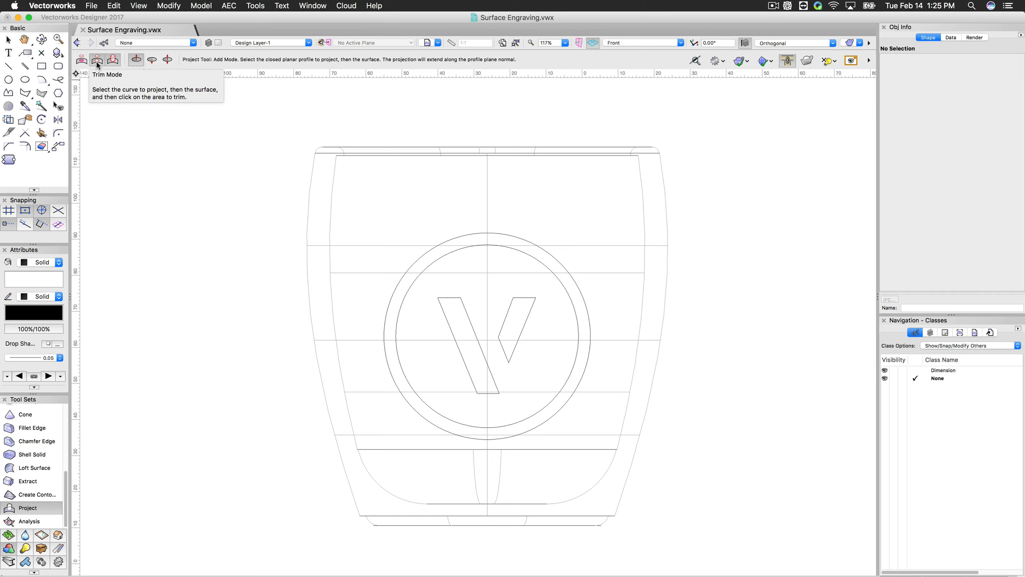
mouse_move(82, 60)
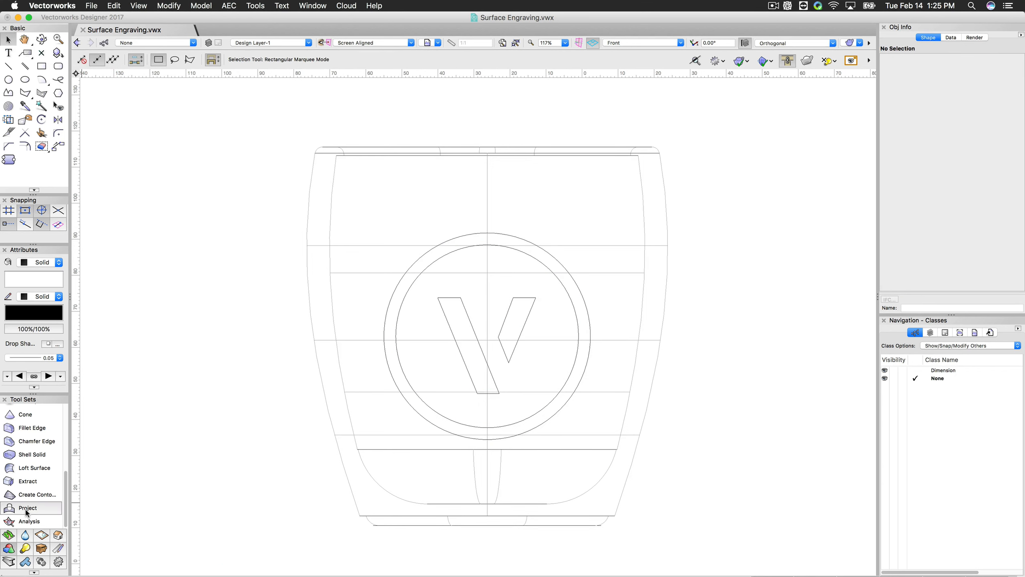
left_click(28, 508)
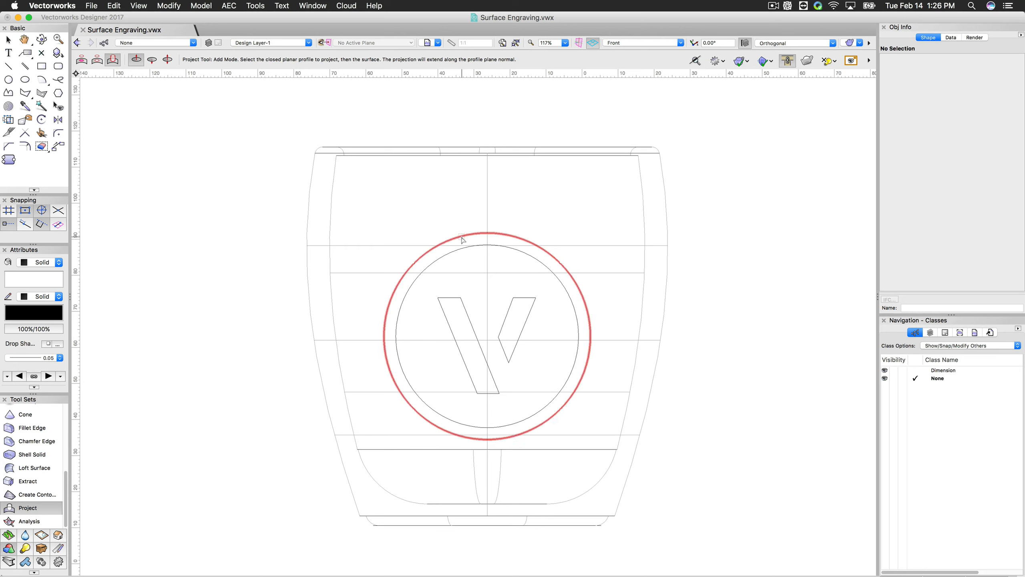
left_click(486, 159)
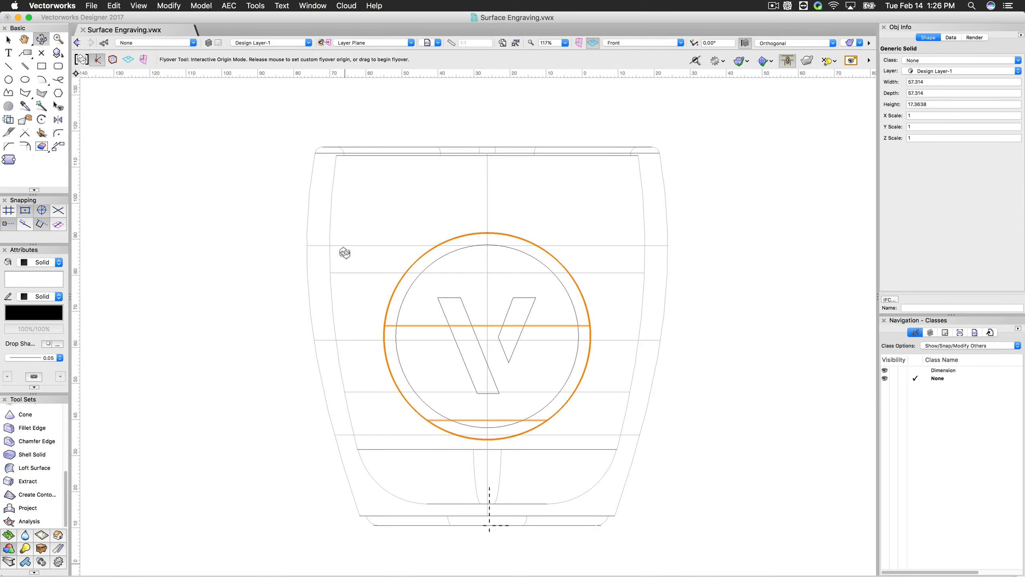
left_click_drag(344, 253, 361, 262)
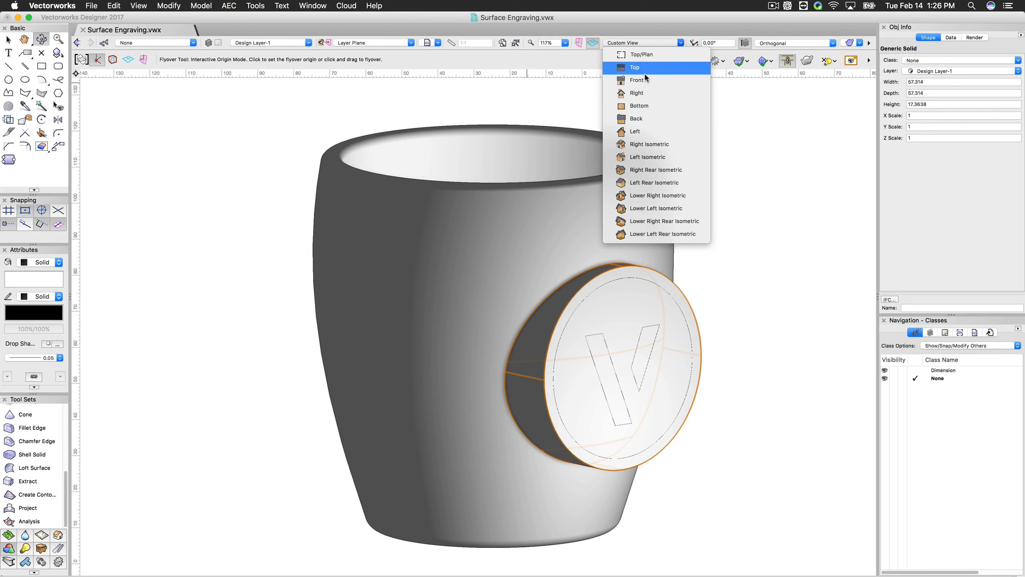
left_click(636, 80)
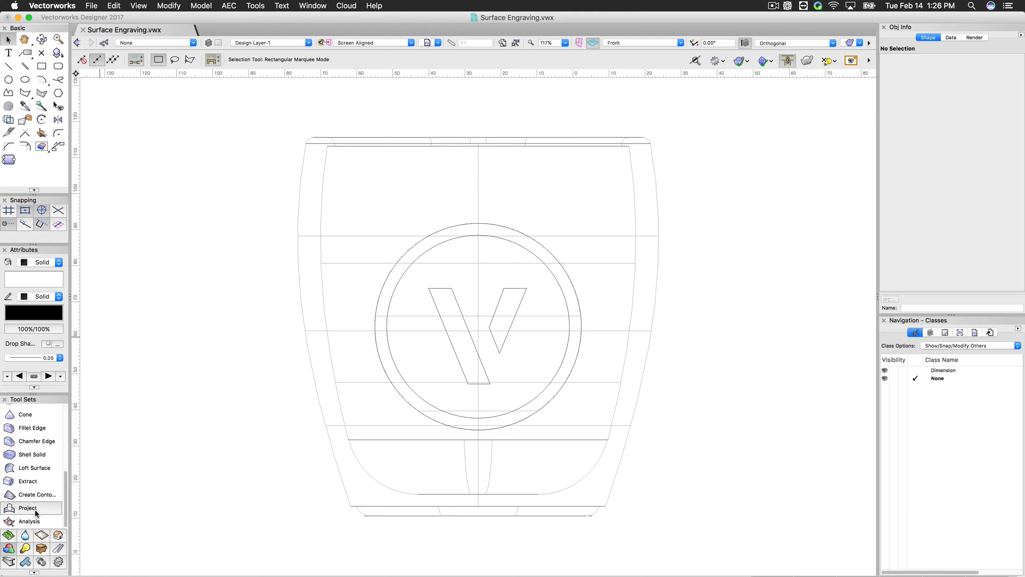
Project the inner circle and the V logo shapes onto the mug's front surface.
left_click(27, 507)
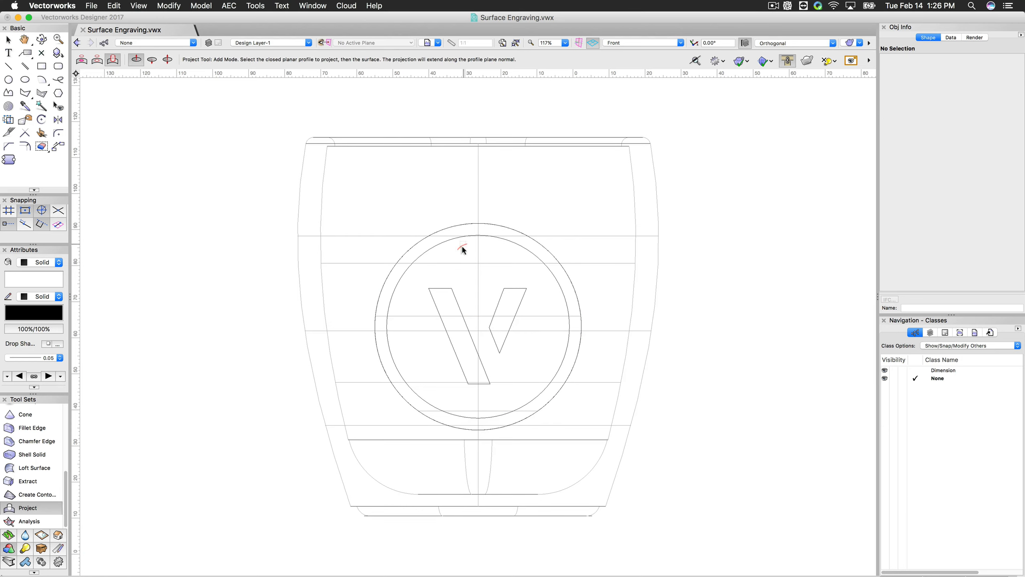
left_click(464, 245)
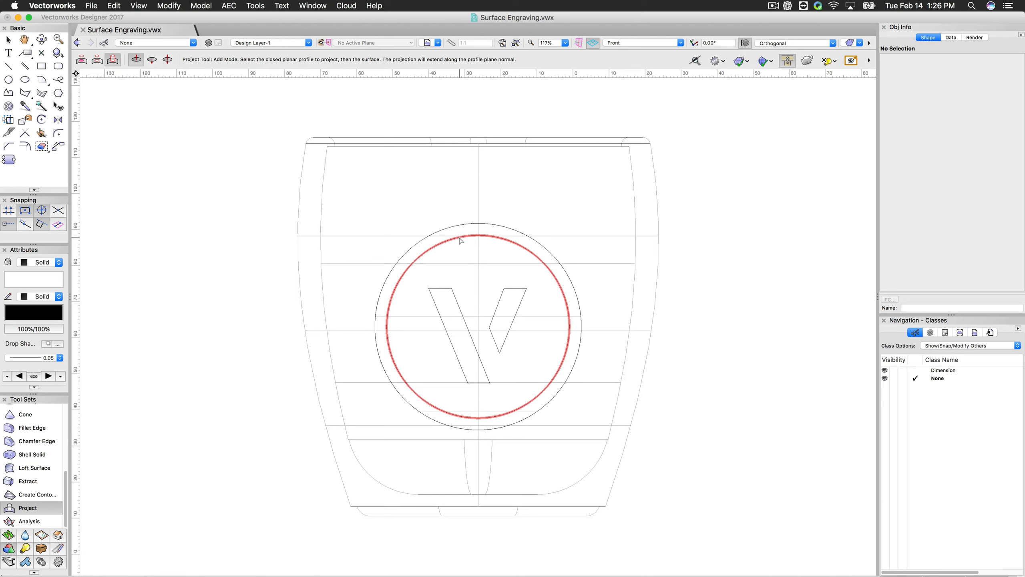
left_click(476, 239)
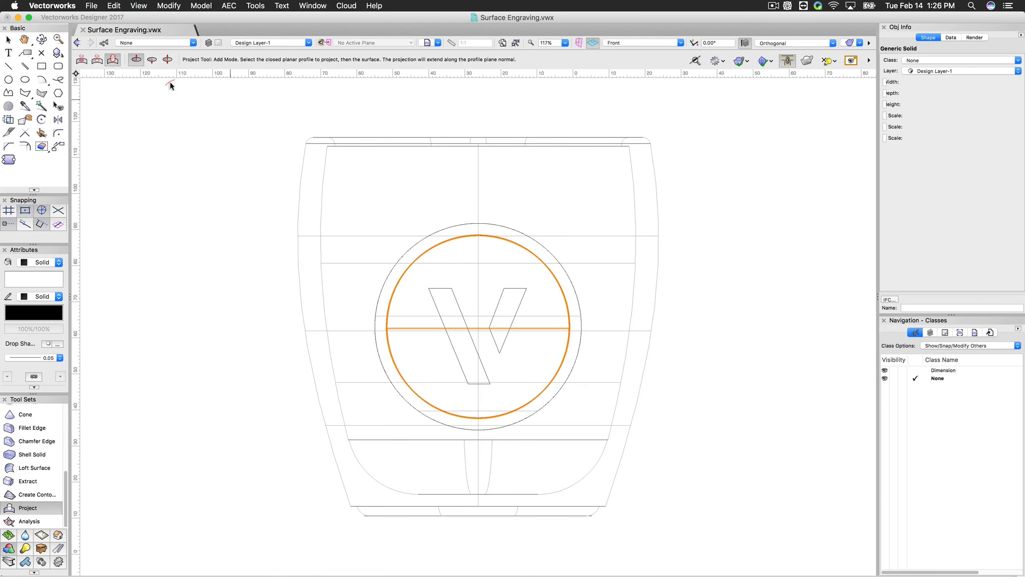
left_click(458, 304)
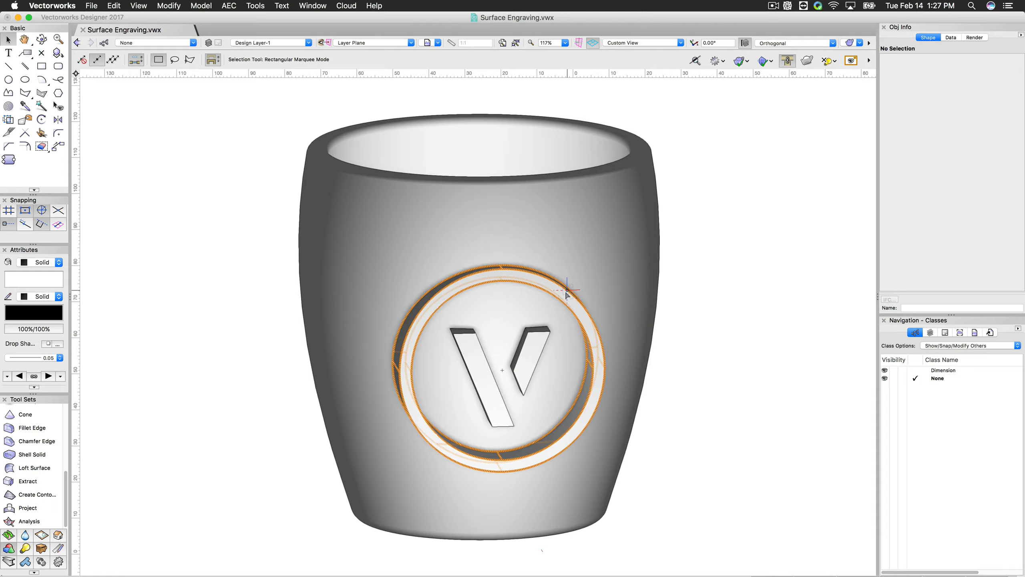
Orbit to inspect the projected solids, then switch to the Top/Plan view.
left_click(41, 38)
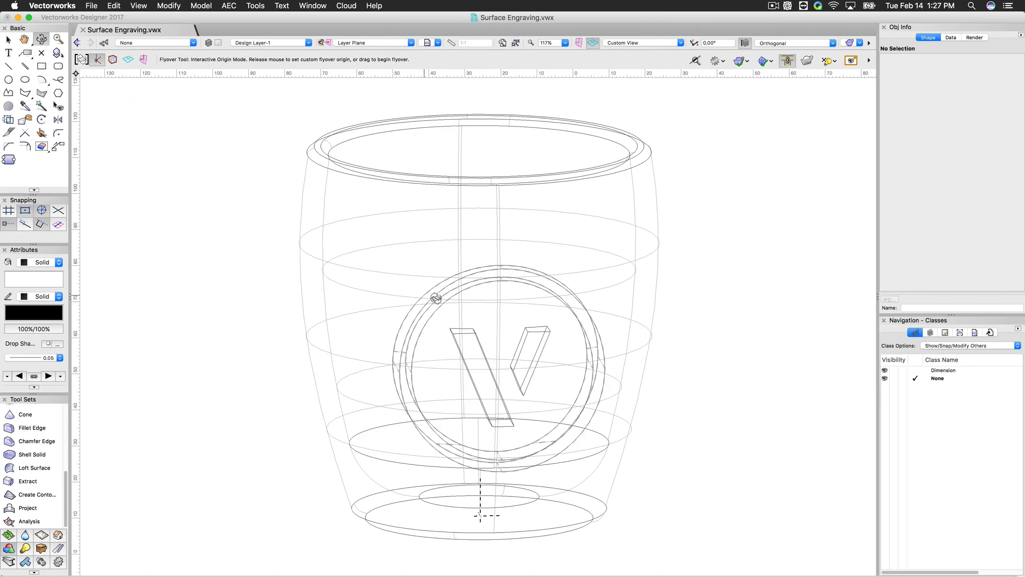
left_click_drag(433, 299, 466, 298)
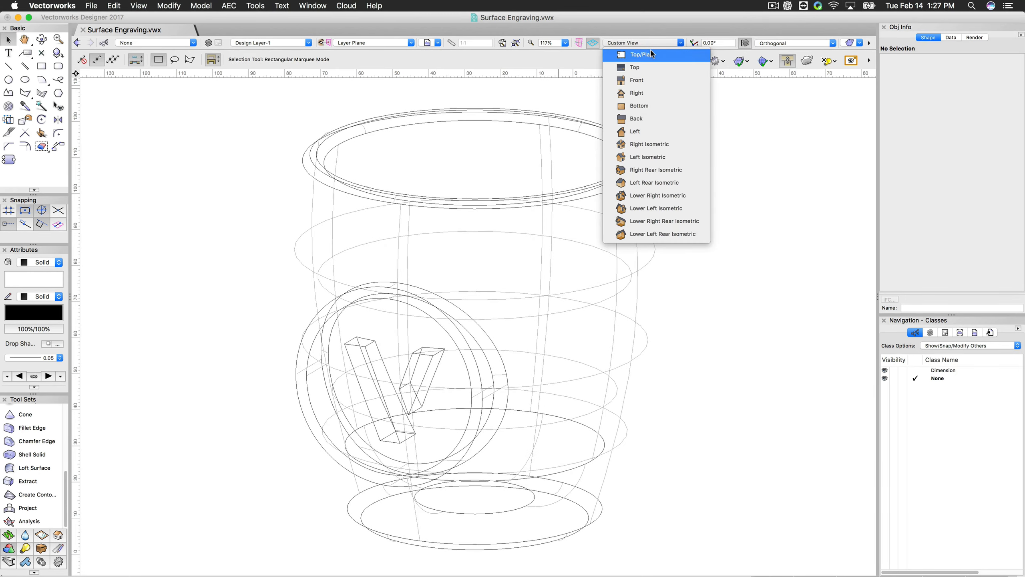
left_click(641, 54)
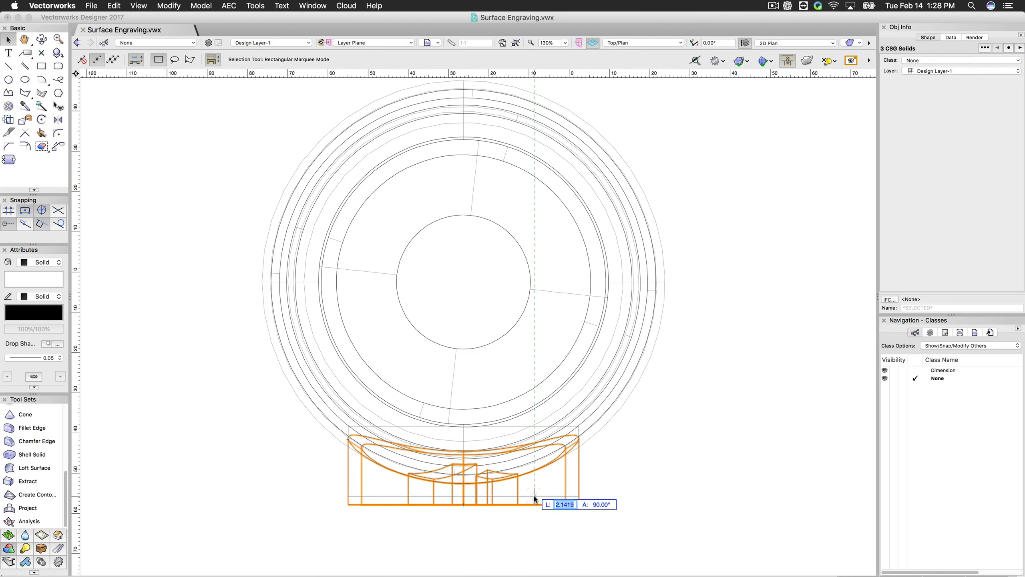
Enter a move distance of 2 to push the logo solids into the mug wall.
type("2")
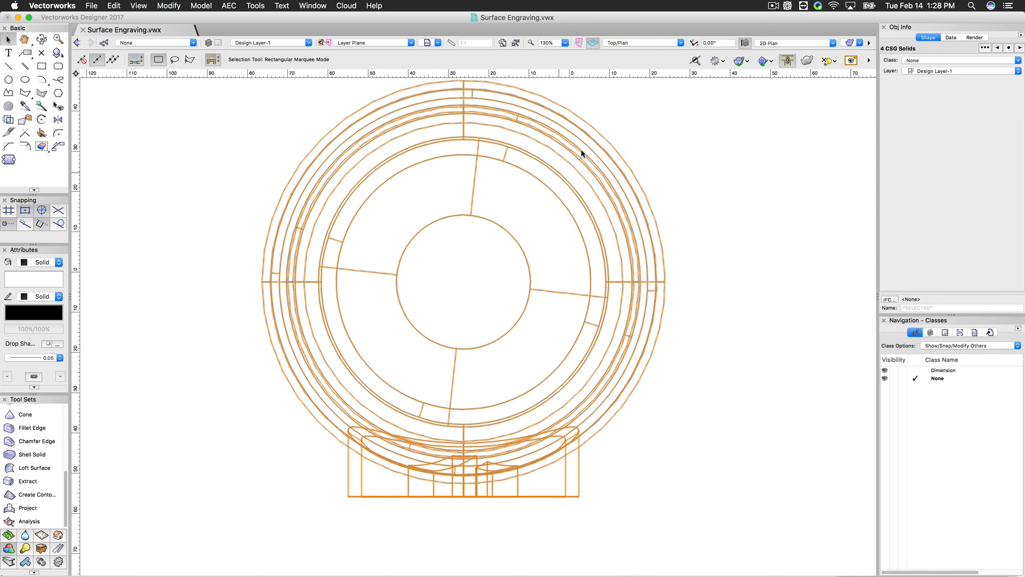
Apply Subtract Solids to cut the logo solids from the mug, keeping the mug as the body.
right_click(581, 154)
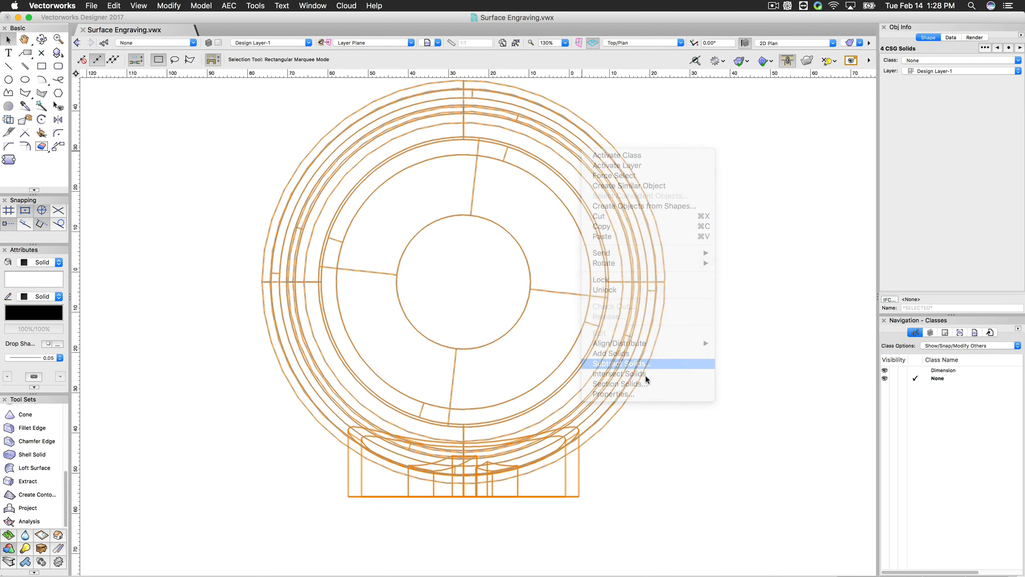
left_click(619, 364)
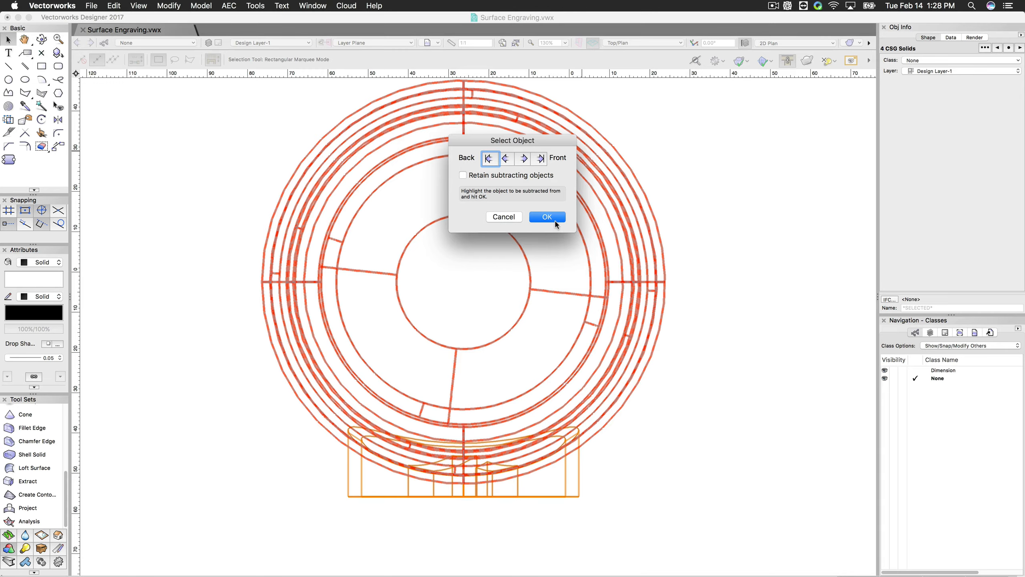
left_click(547, 217)
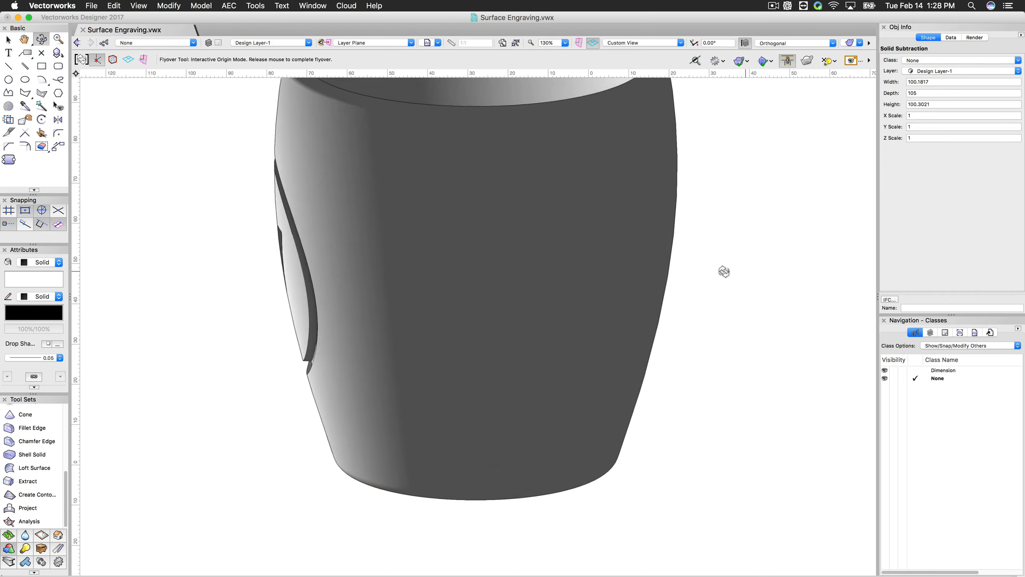
Orbit the view back so the logo on the mug's front faces you.
left_click_drag(724, 272, 734, 268)
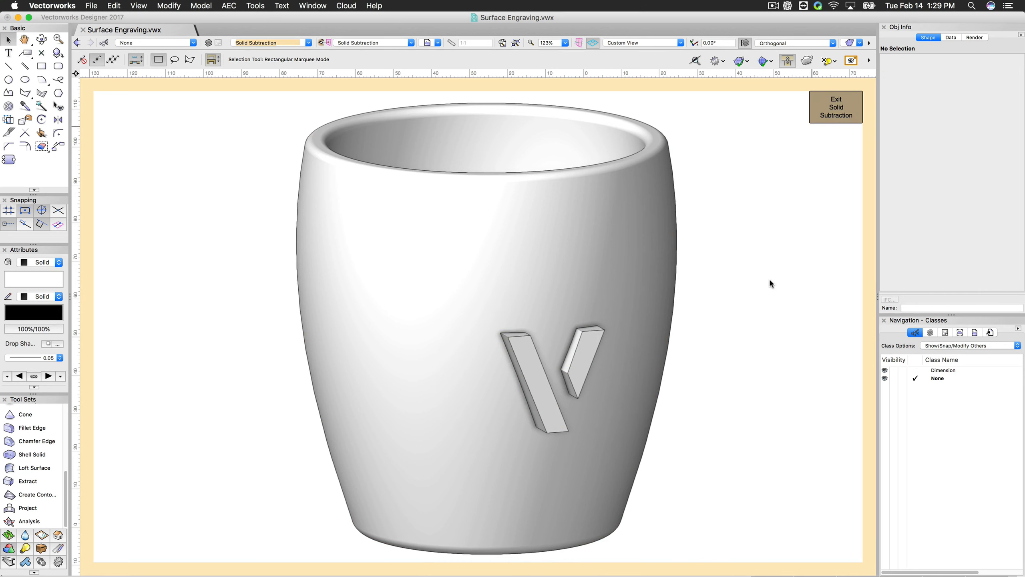
Select the projected ring solid inside the Solid Subtraction edit.
left_click(836, 106)
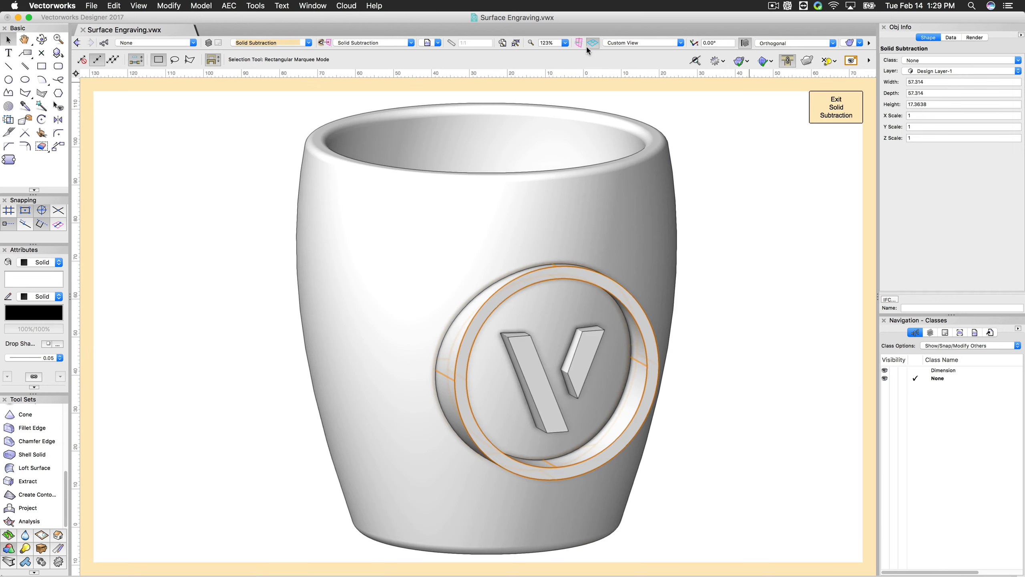
mouse_move(647, 67)
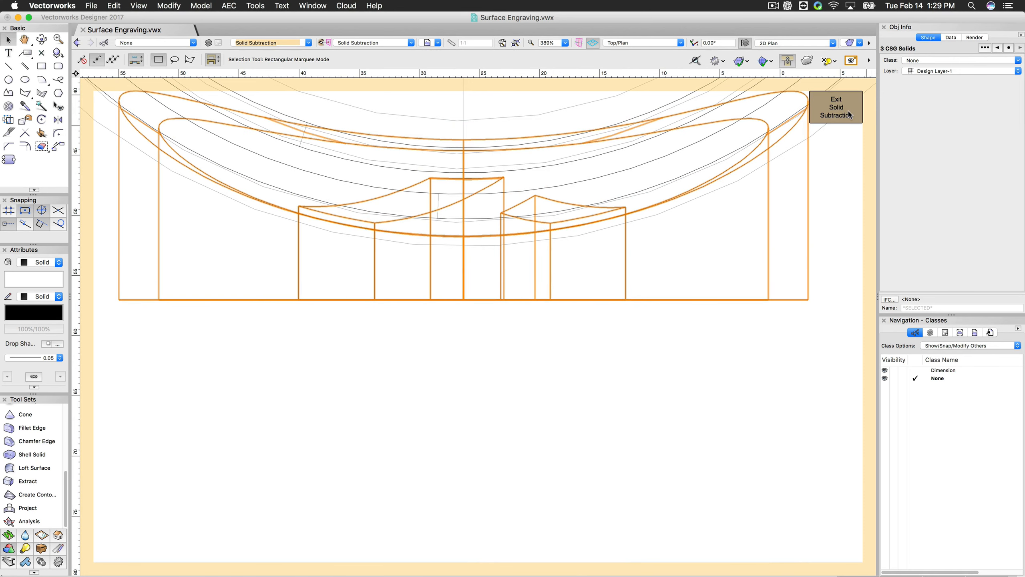
Exit Solid Subtraction so the V logo and ring appear engraved into the mug.
left_click(835, 107)
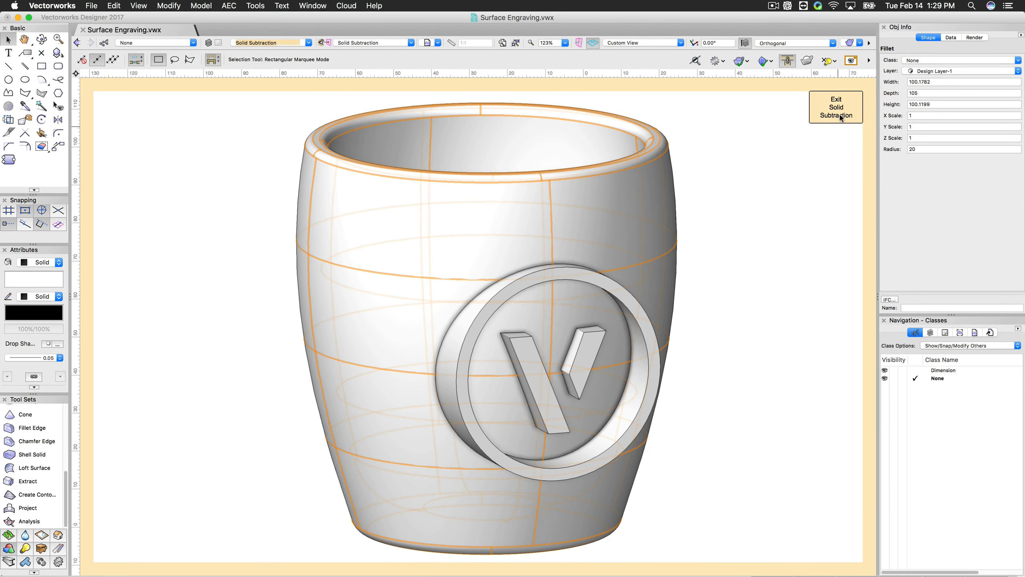
left_click(835, 108)
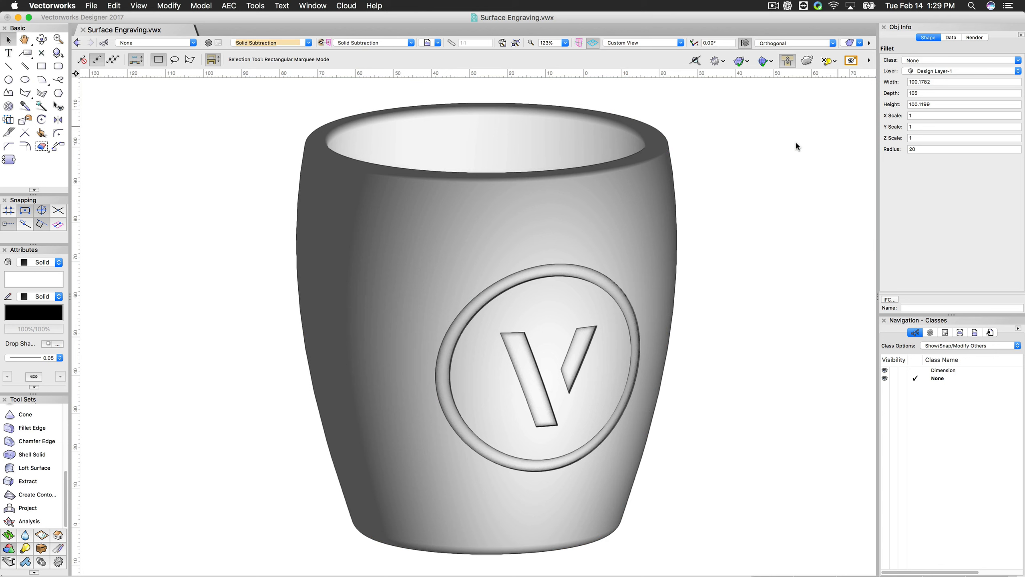